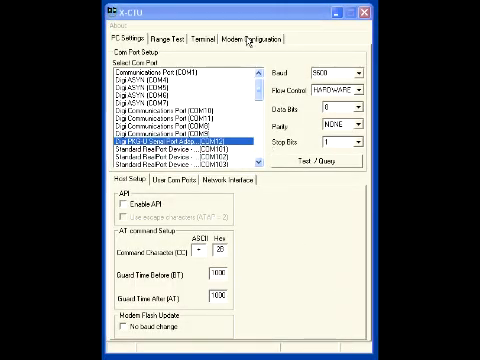
- Show the connected XBee's Modem Configuration parameter tree
left_click(250, 34)
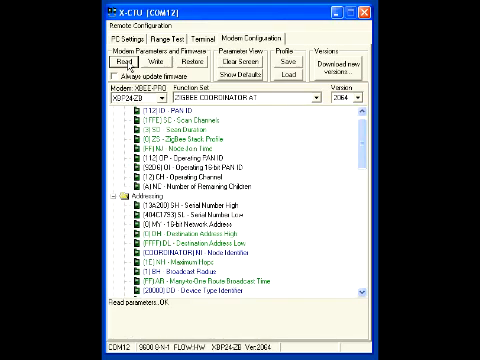
- Set the Cluster ID under ZigBee Addressing and write the settings to the radio
scroll("down", 3)
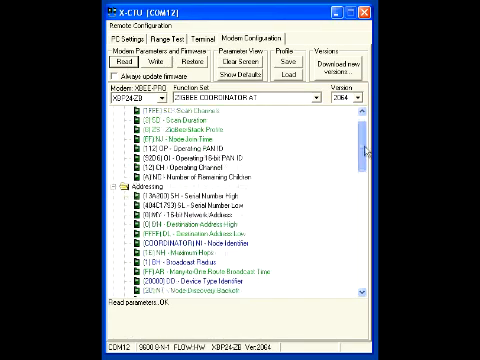
scroll("down", 3)
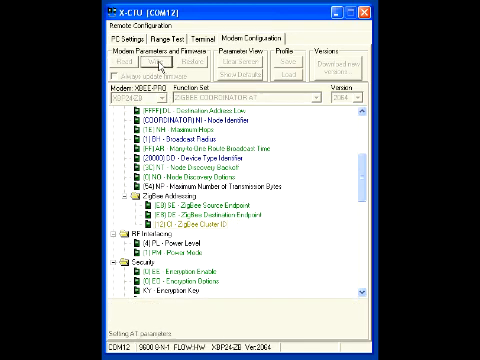
left_click(132, 62)
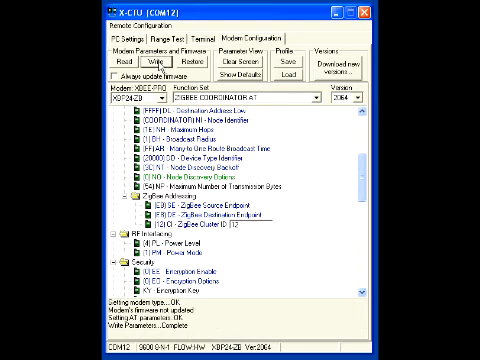
- In the terminal send +++ then ATDNrouter to address the remote router, and start the range test
left_click(190, 38)
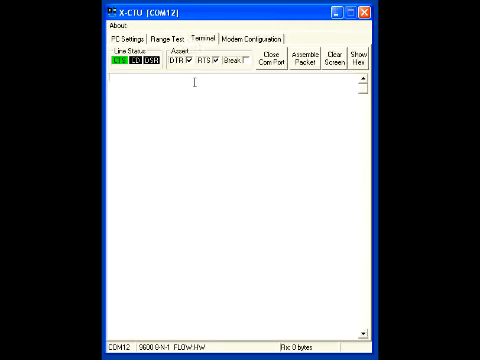
type("+++OK")
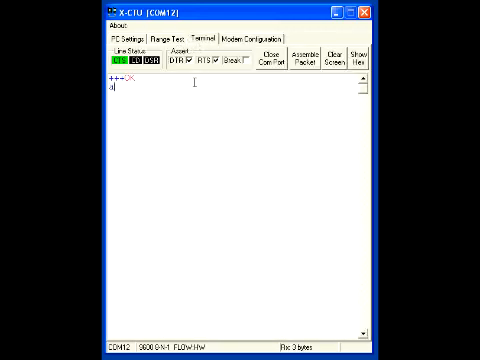
type("atdnrouter")
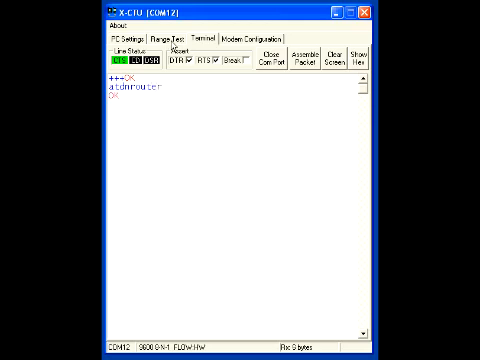
left_click(162, 36)
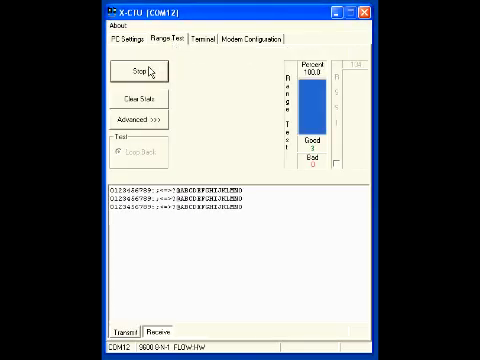